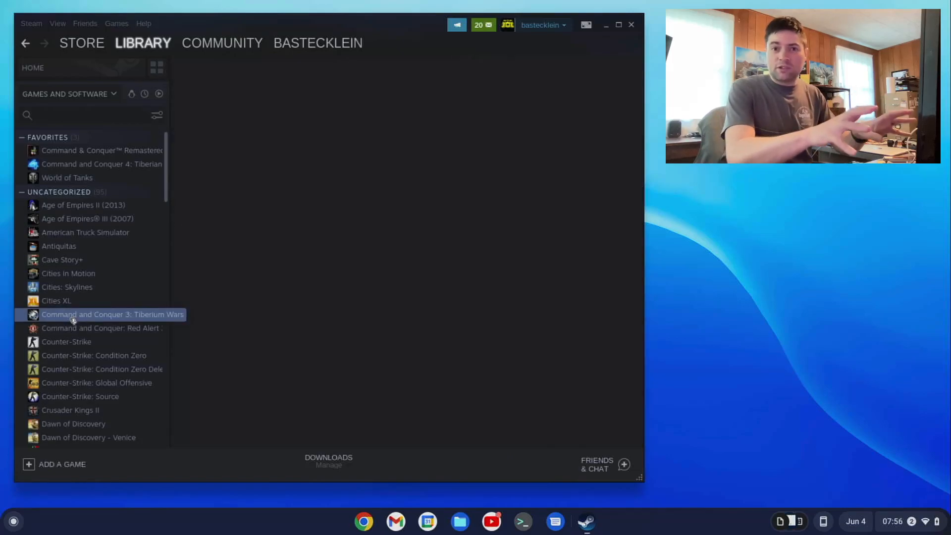
# Step: Select Command and Conquer 3: Tiberium Wars in the Steam library sidebar
pyautogui.click(112, 314)
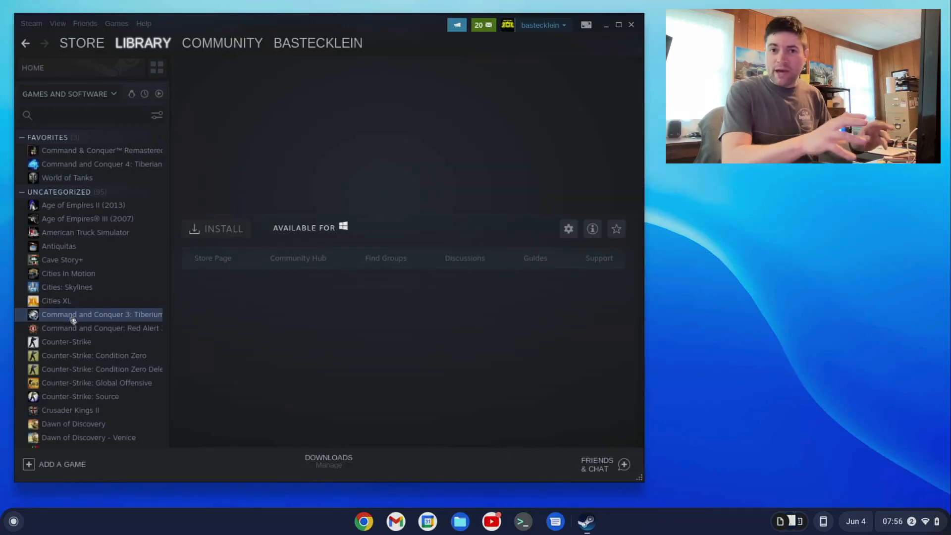
pyautogui.click(101, 314)
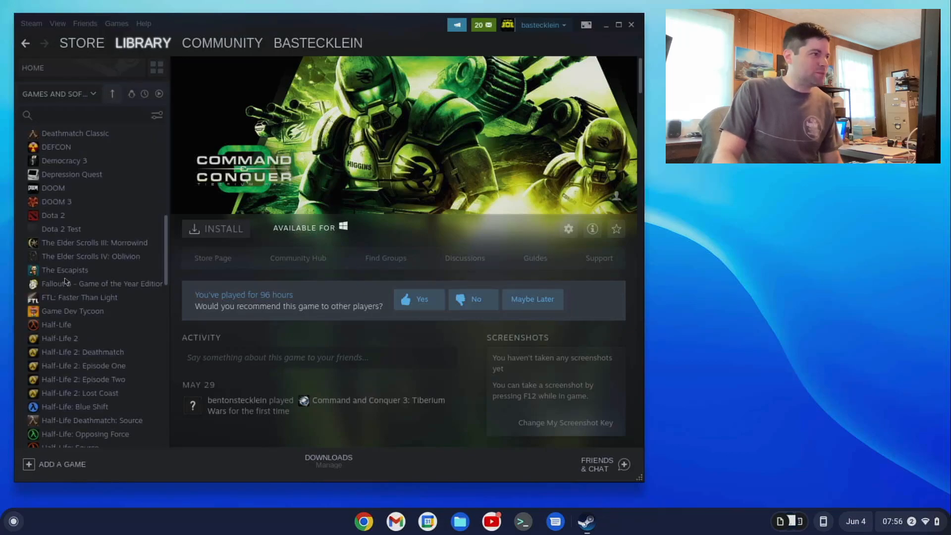
pyautogui.scroll(-3)
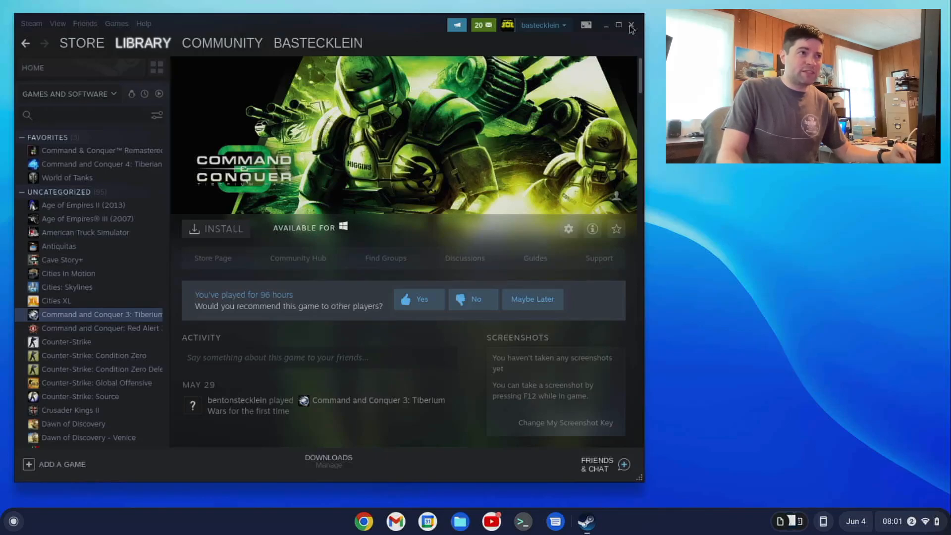
pyautogui.moveTo(551, 442)
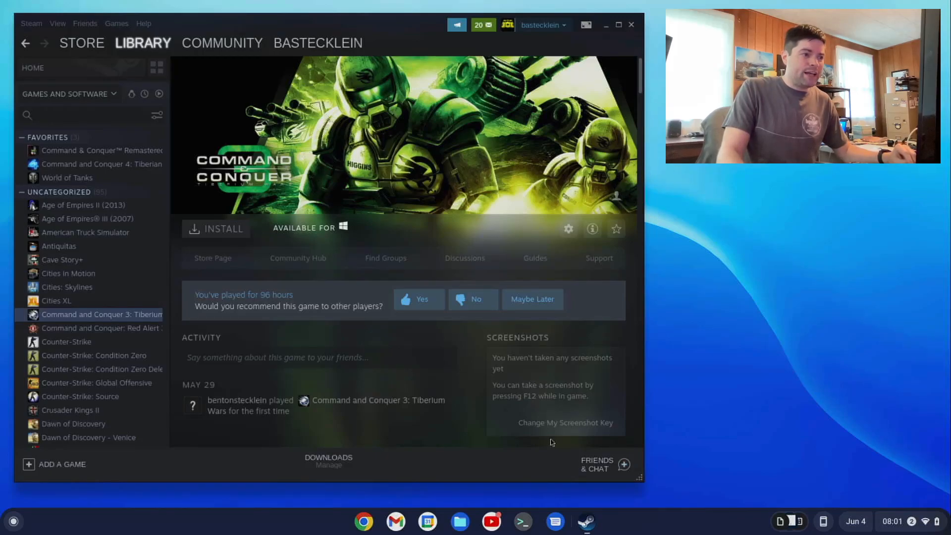
# Step: Open the Files app, view the home folders, then close the window to return to Steam
pyautogui.click(460, 522)
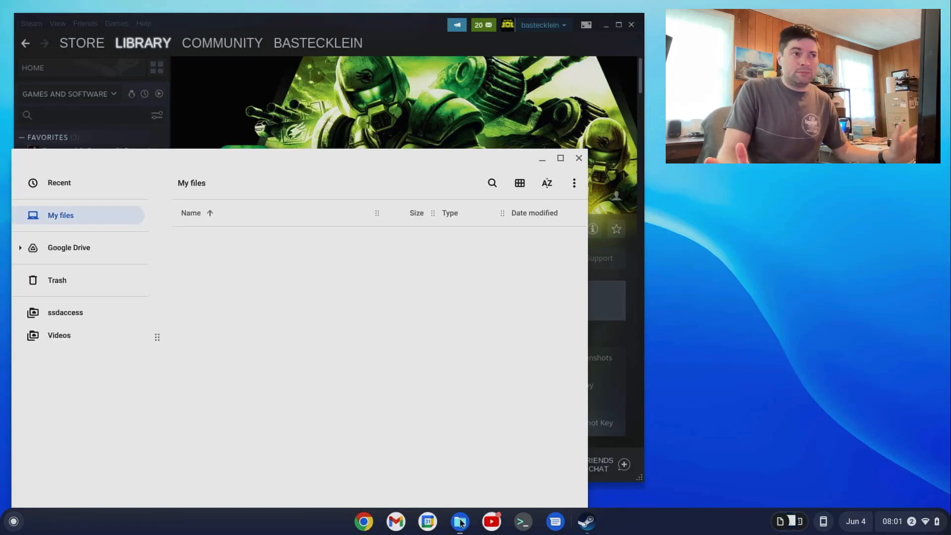
pyautogui.click(59, 216)
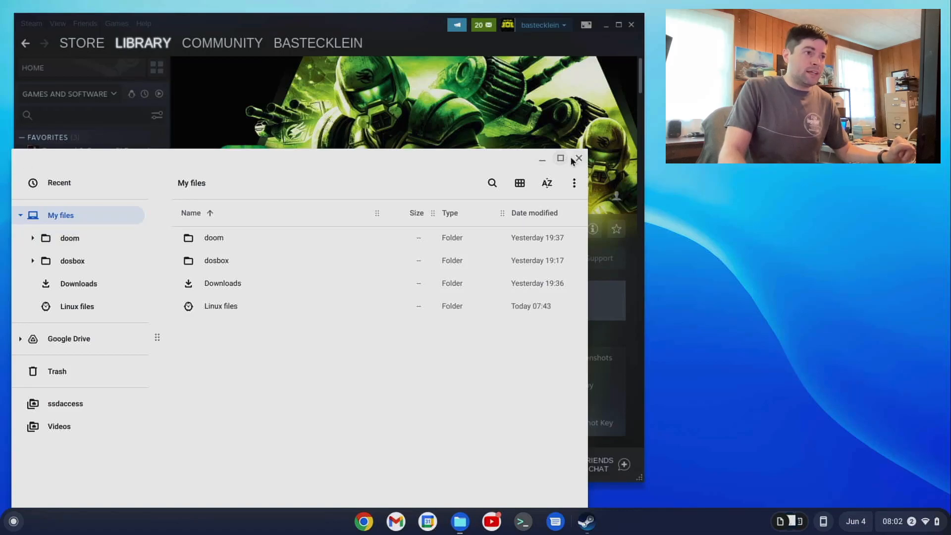
pyautogui.click(578, 159)
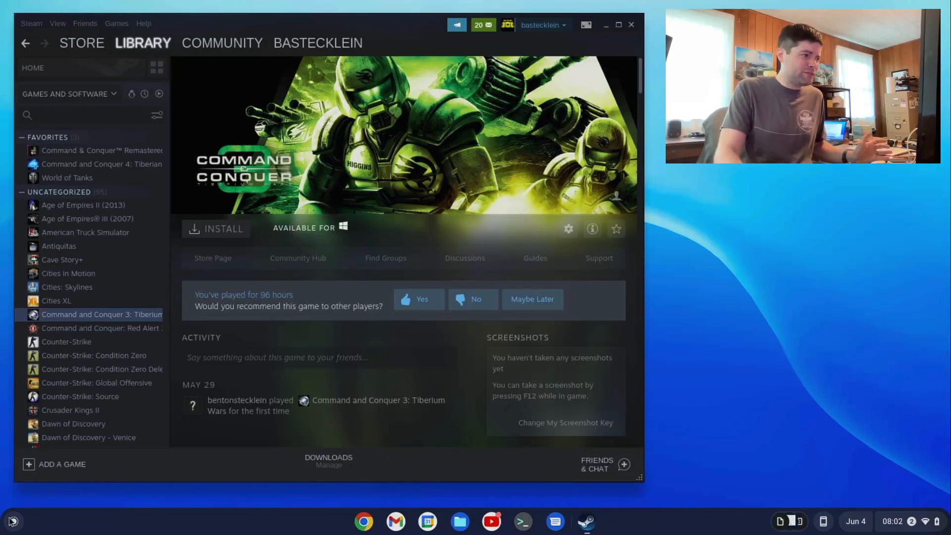
pyautogui.moveTo(586, 330)
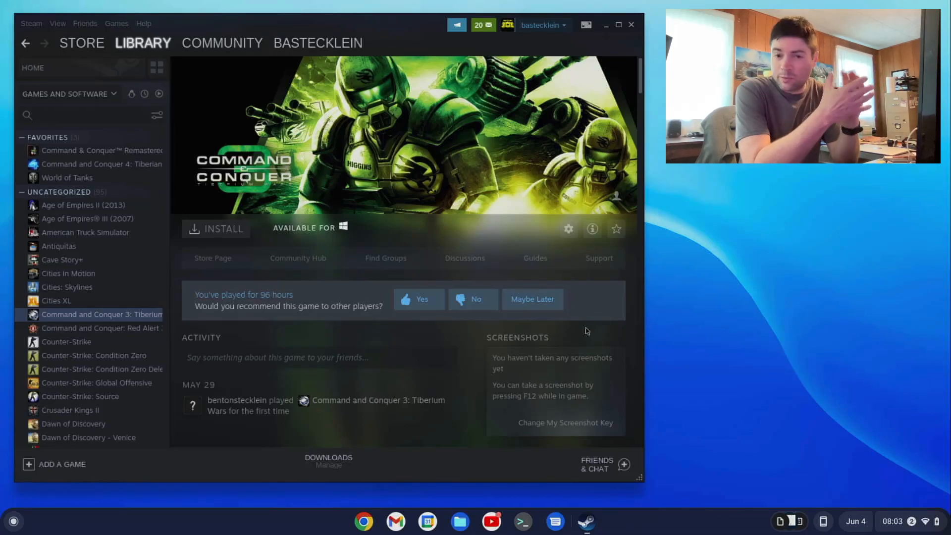
pyautogui.moveTo(518, 249)
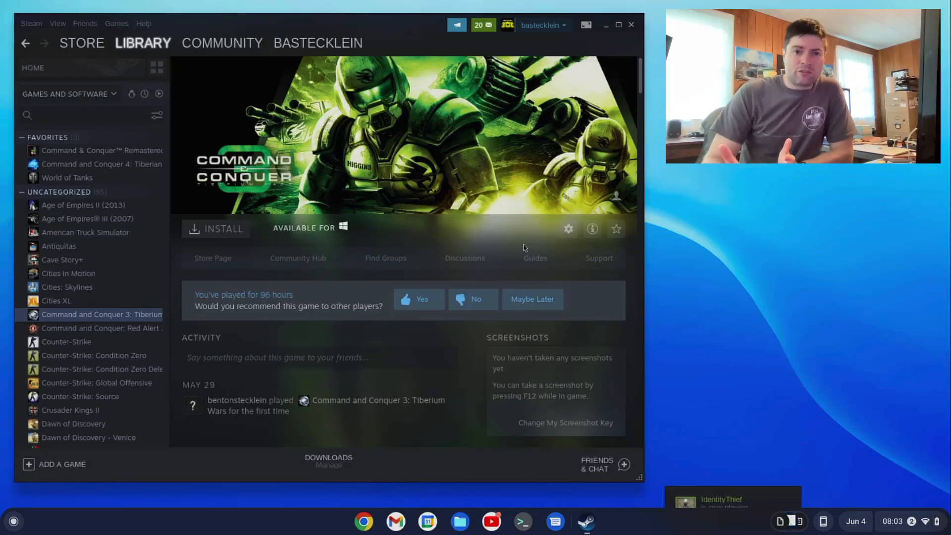
pyautogui.moveTo(764, 242)
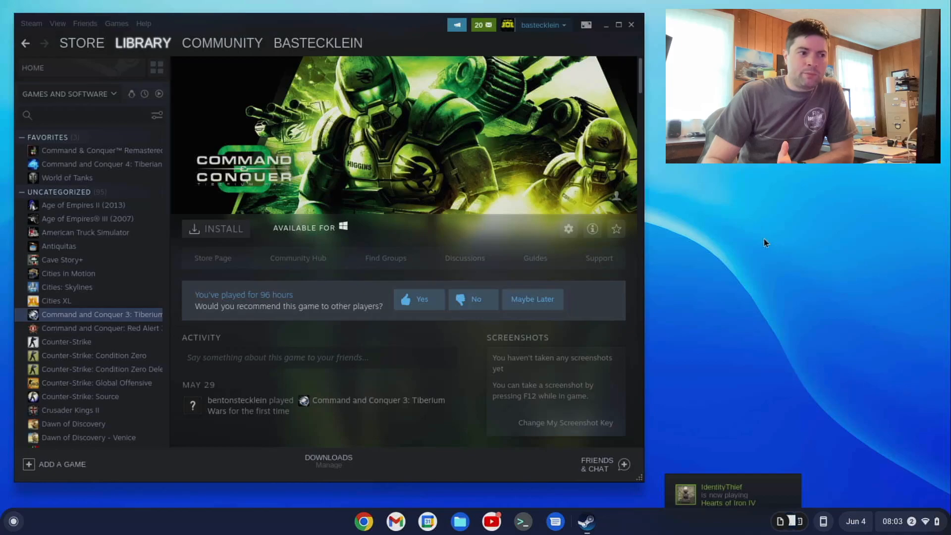